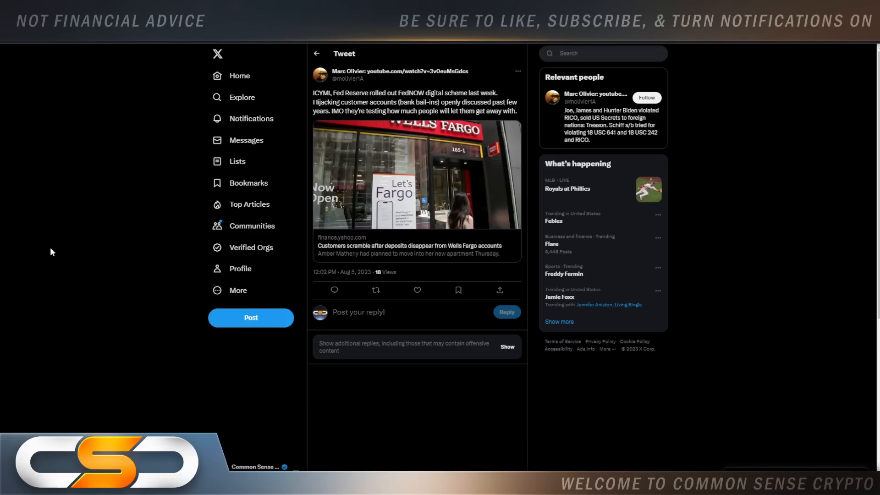
pyautogui.moveTo(102, 180)
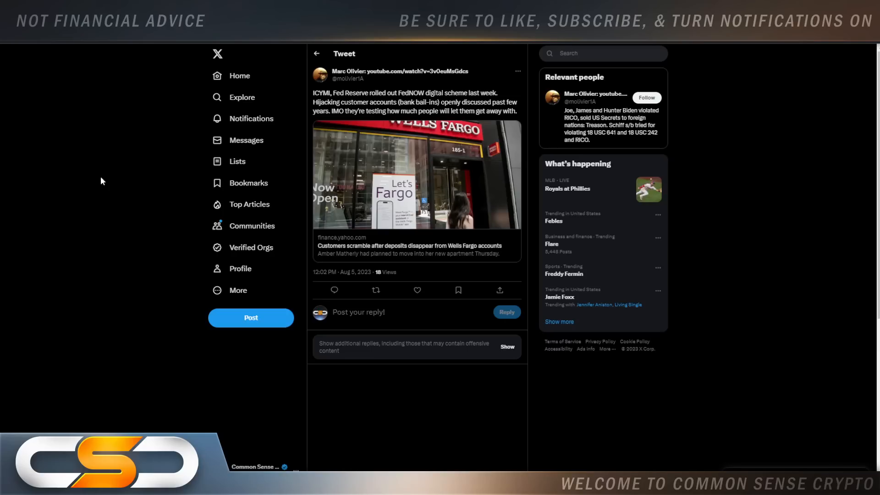
pyautogui.moveTo(134, 124)
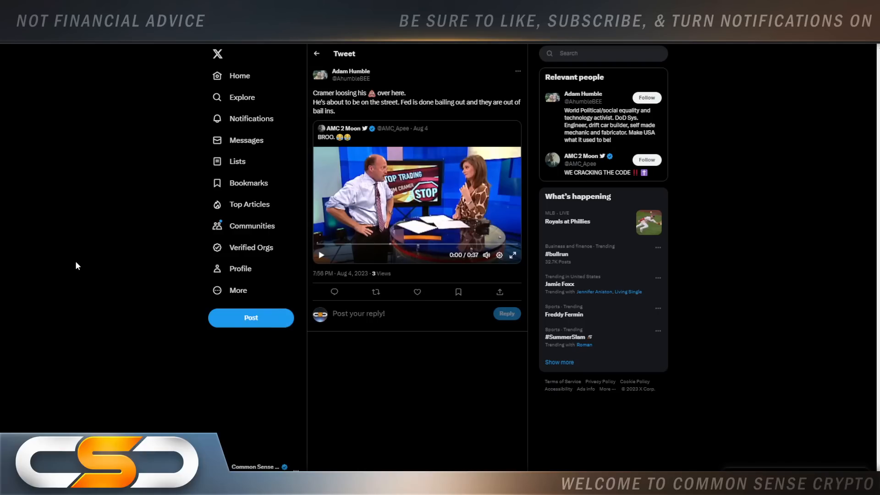
pyautogui.moveTo(91, 266)
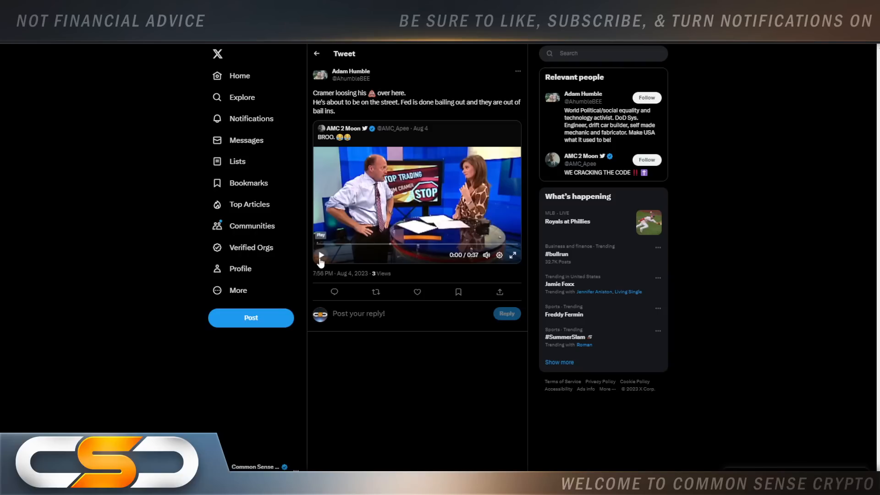
# Play the quoted Jim Cramer clip and let it run to 0:36 of 0:37.
pyautogui.click(320, 255)
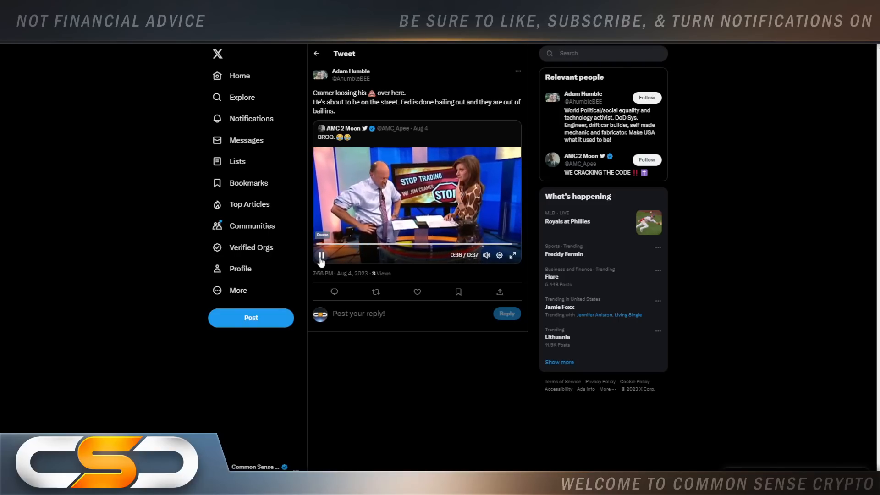
# Pause the Cramer clip at 0:36, just before it ends.
pyautogui.click(321, 256)
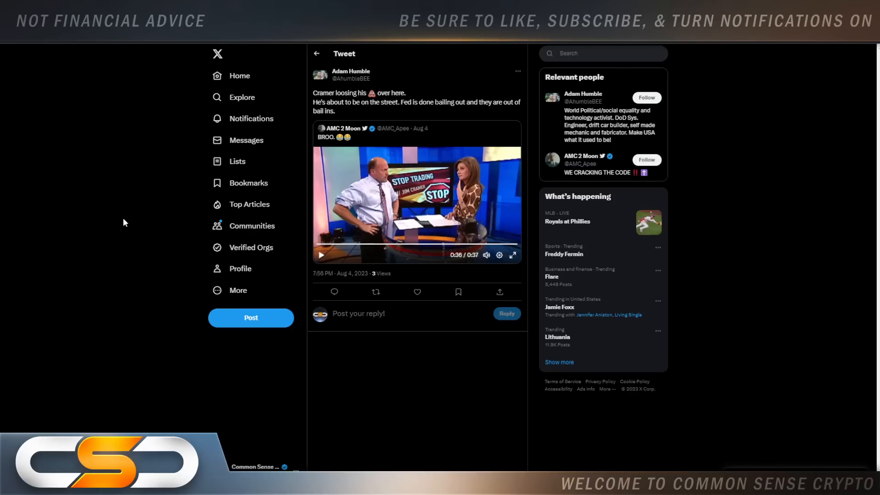
pyautogui.moveTo(174, 87)
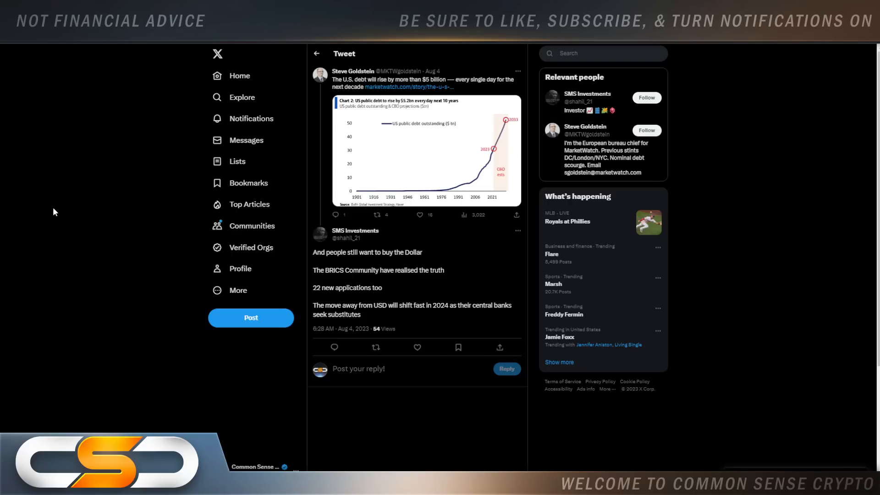
pyautogui.moveTo(53, 213)
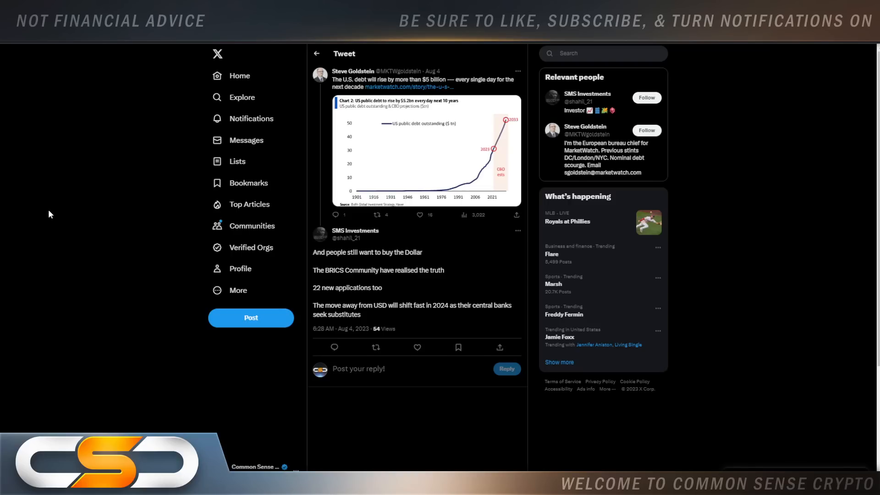
pyautogui.moveTo(76, 166)
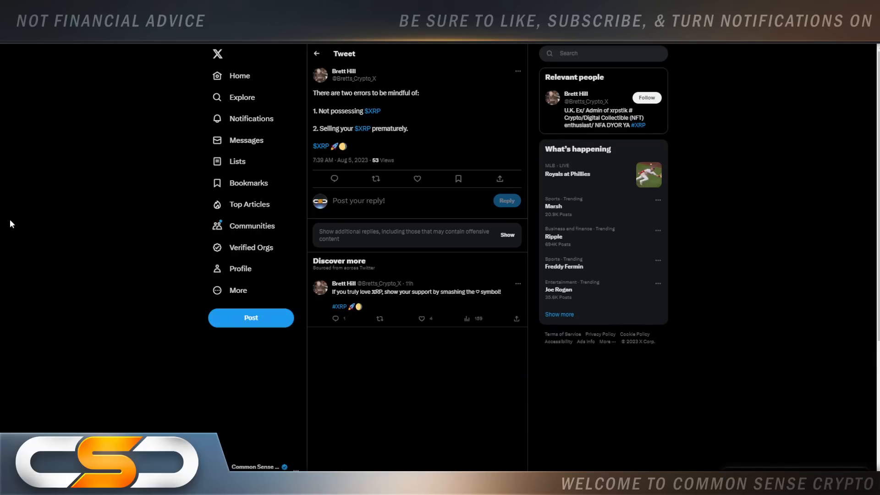
pyautogui.moveTo(102, 181)
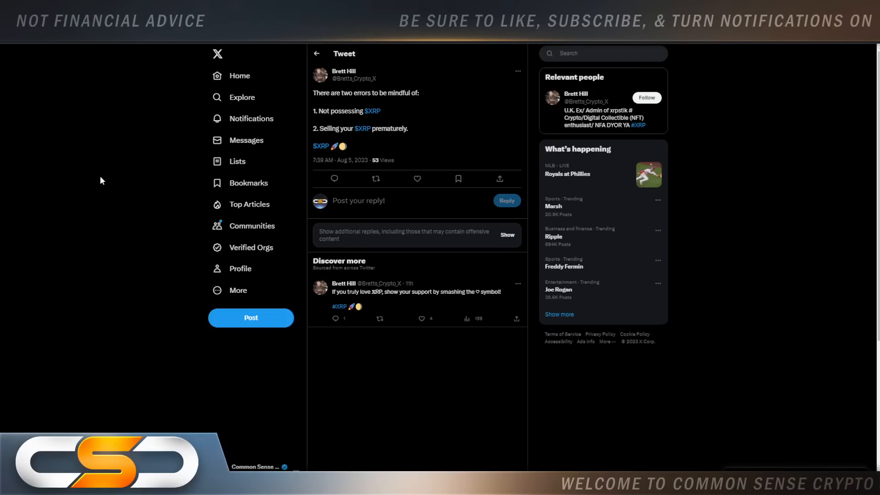
pyautogui.moveTo(143, 142)
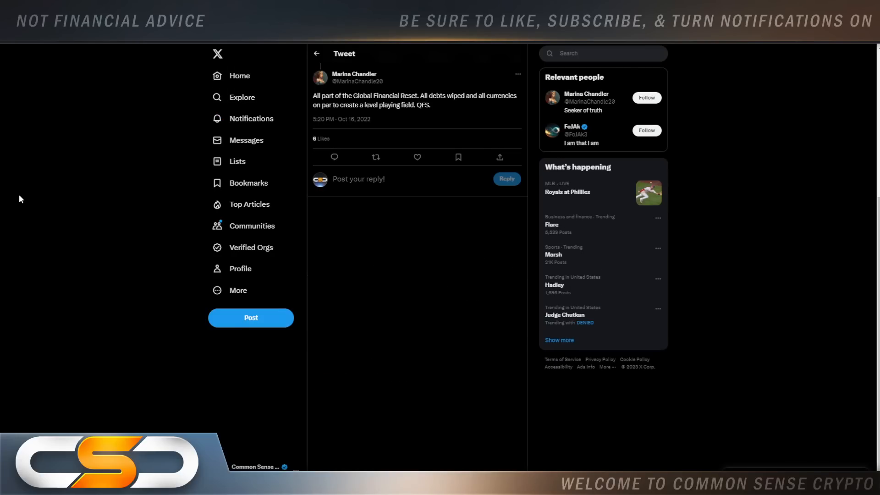
pyautogui.moveTo(29, 201)
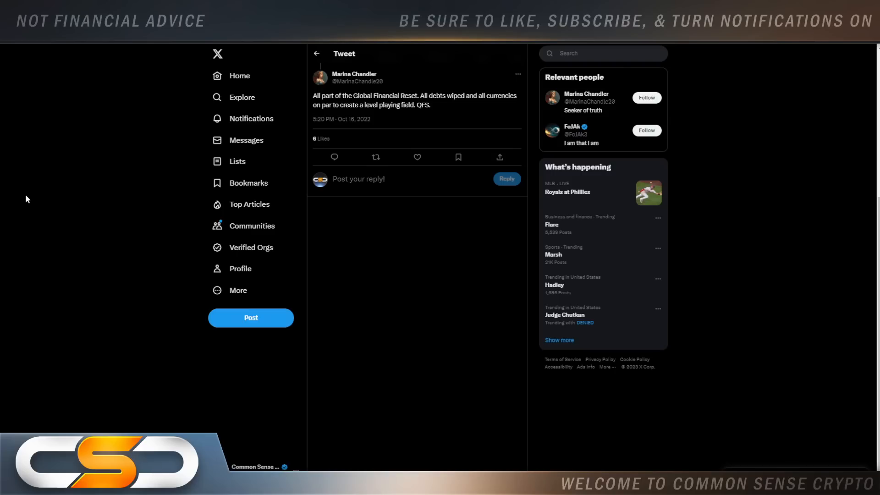
pyautogui.moveTo(441, 63)
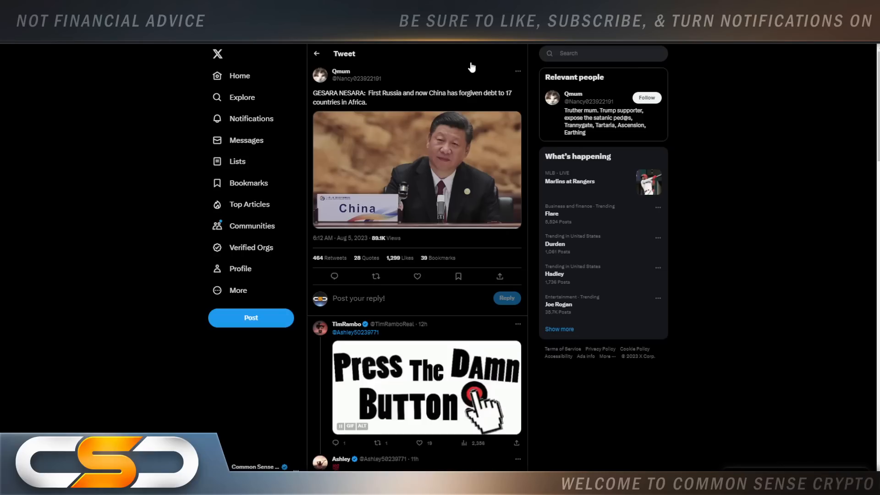
pyautogui.moveTo(474, 77)
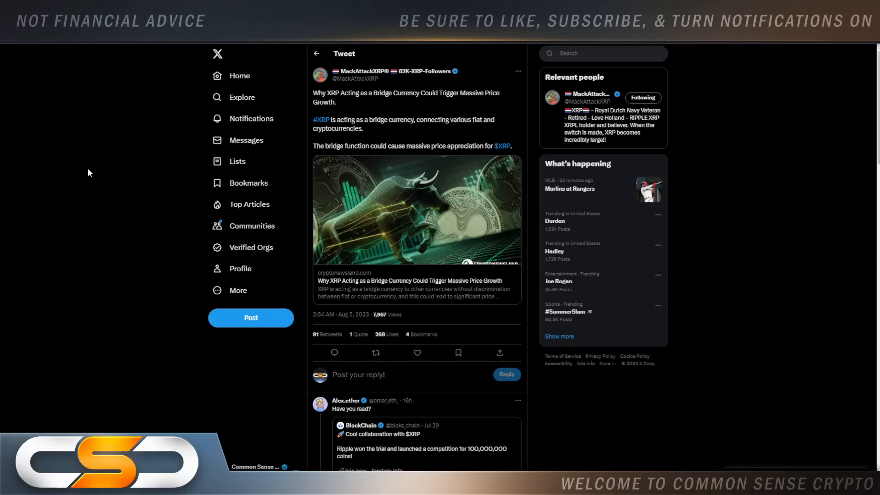
pyautogui.moveTo(82, 176)
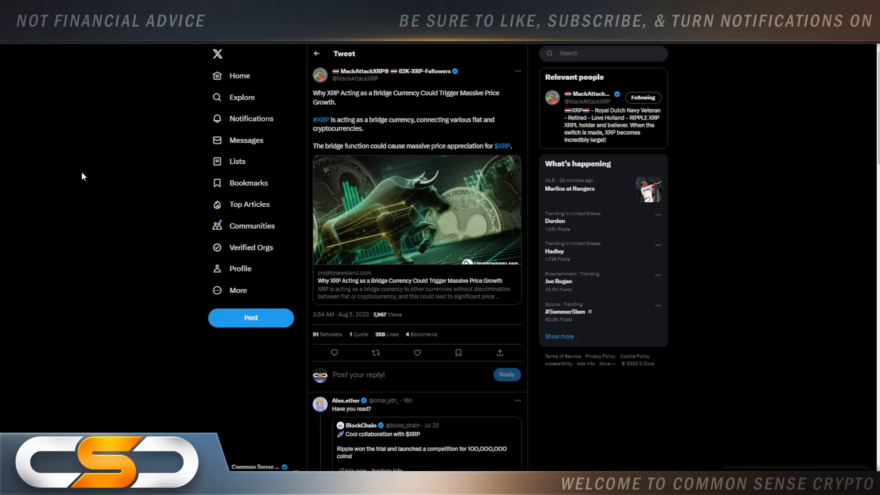
pyautogui.moveTo(477, 70)
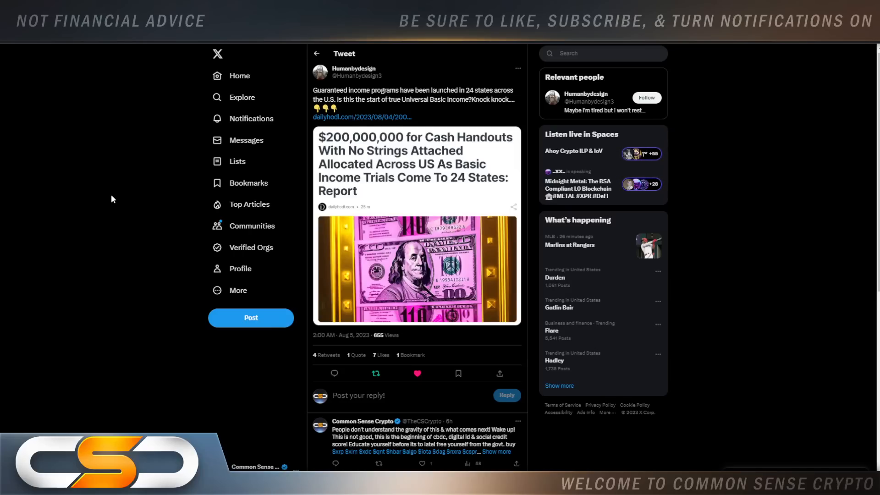
# Follow the dailyhodl.com link card to the $200,000,000 basic income trials article.
pyautogui.click(361, 116)
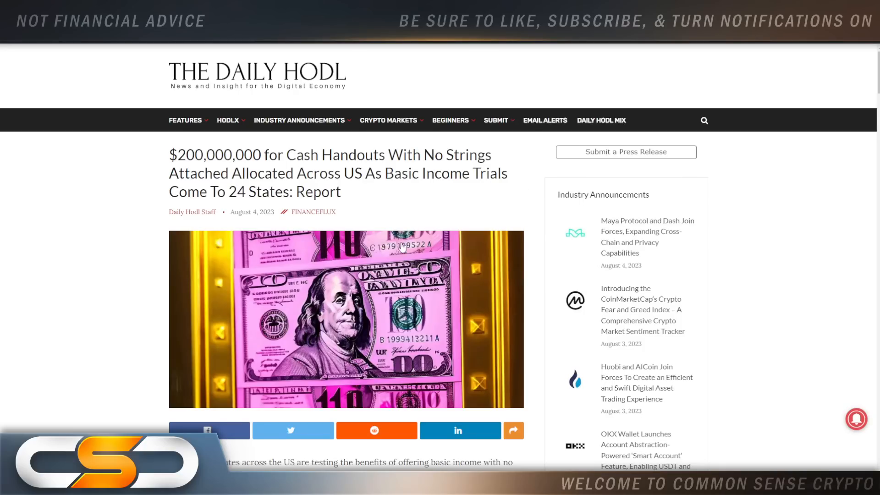
# Scroll down through the Daily Hodl basic income article to read it.
pyautogui.scroll(-3)
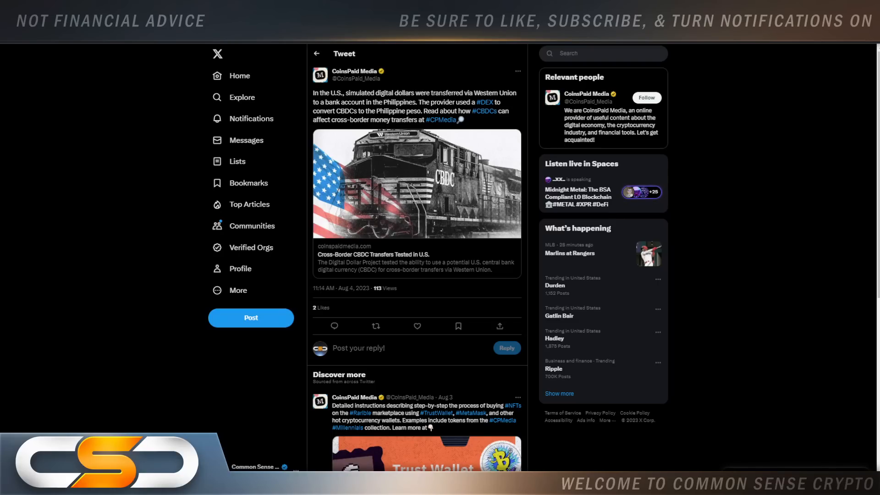
pyautogui.moveTo(843, 226)
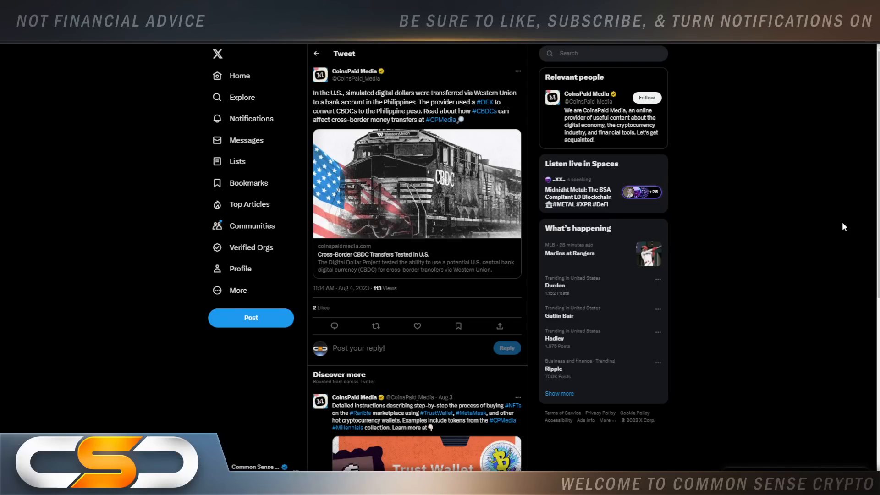
pyautogui.moveTo(813, 228)
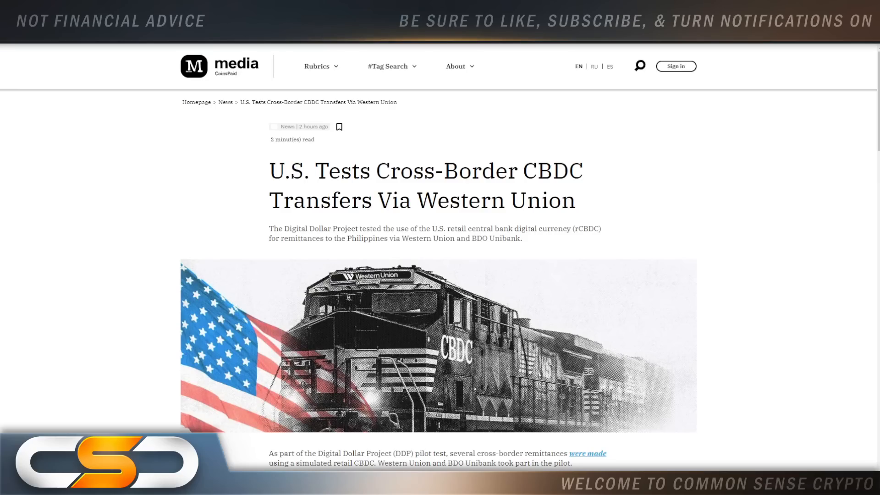
# Scroll down through the CoinsPaid Media article on U.S. cross-border CBDC transfers.
pyautogui.scroll(-3)
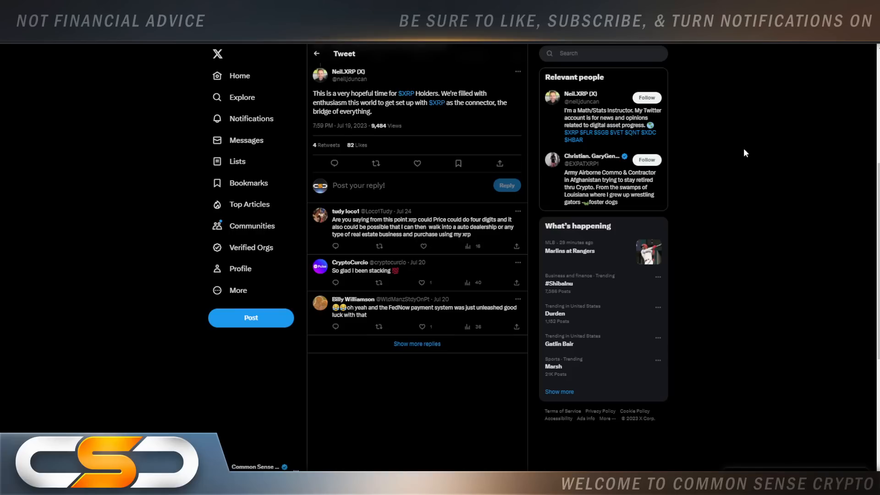
pyautogui.moveTo(782, 149)
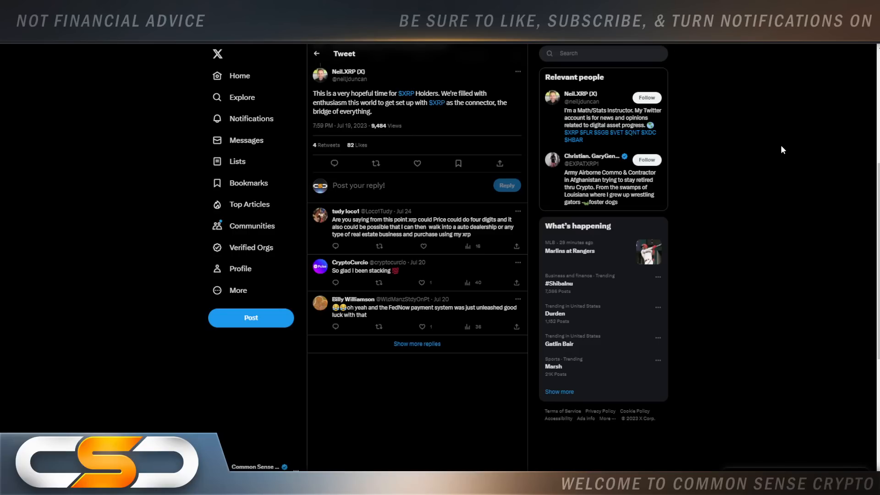
pyautogui.moveTo(761, 194)
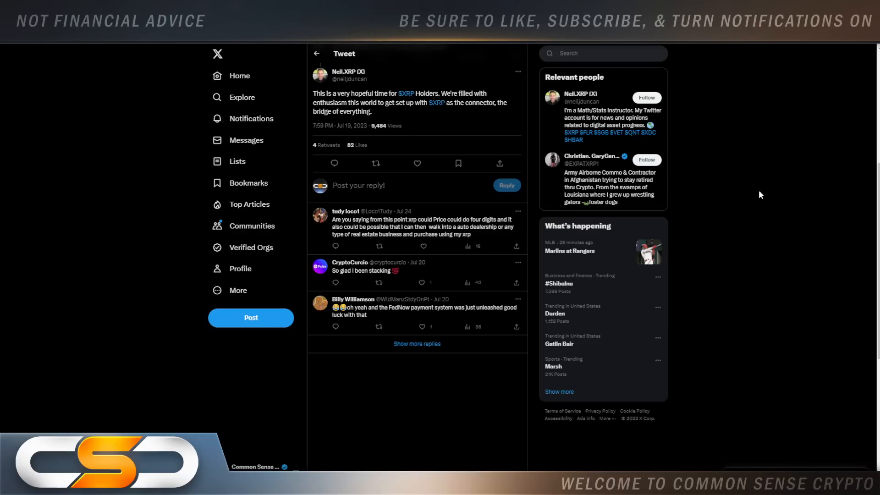
pyautogui.moveTo(851, 238)
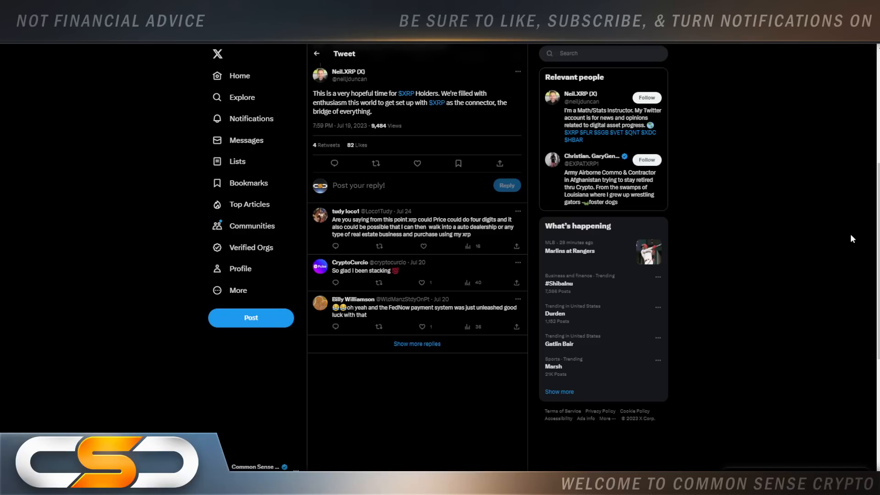
pyautogui.moveTo(566, 346)
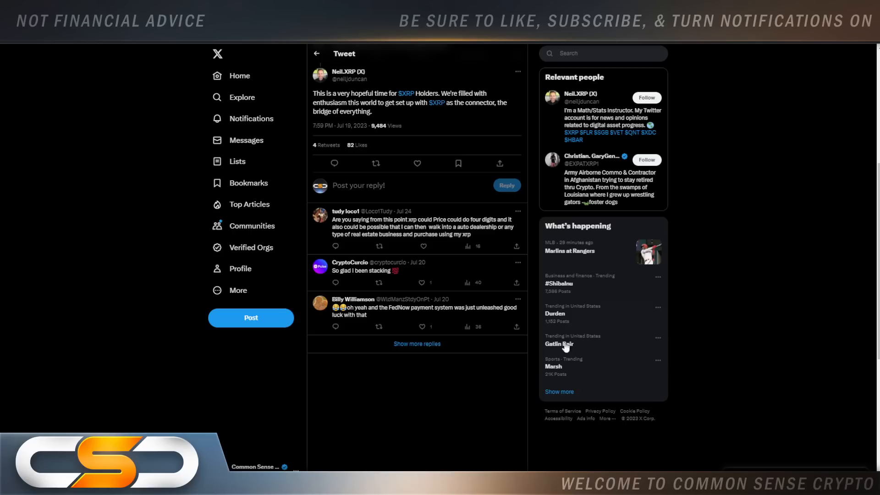